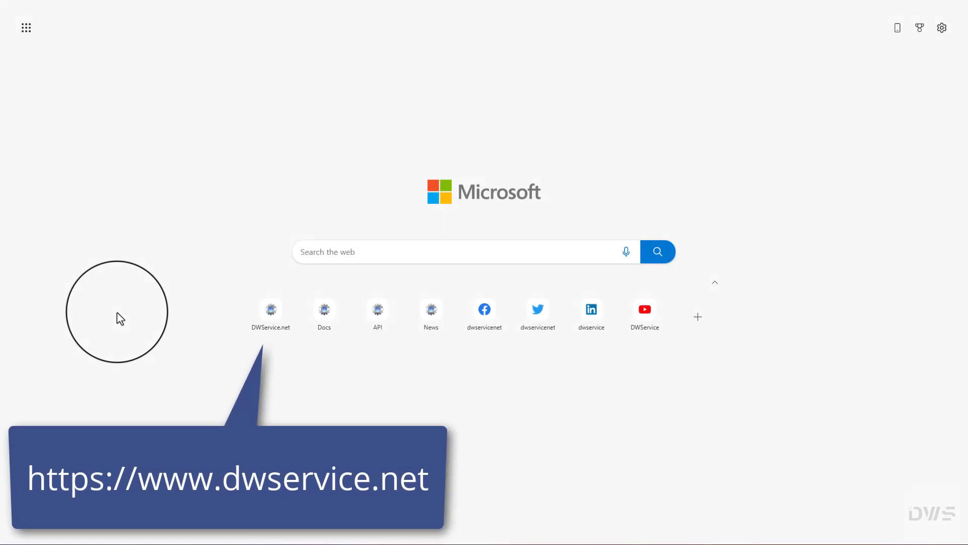
mouse_move(271, 307)
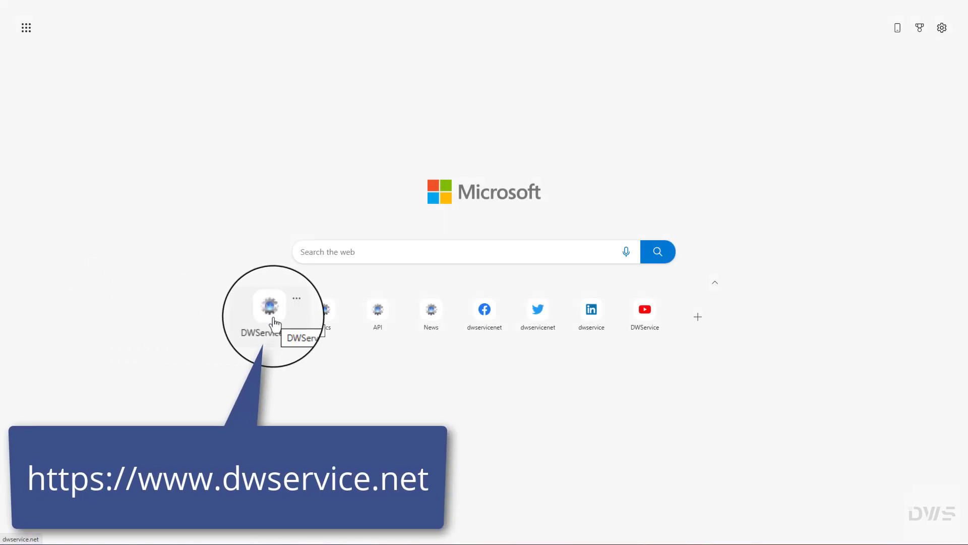
Open the DWService.net site from Edge's new-tab quick link tile
left_click(269, 307)
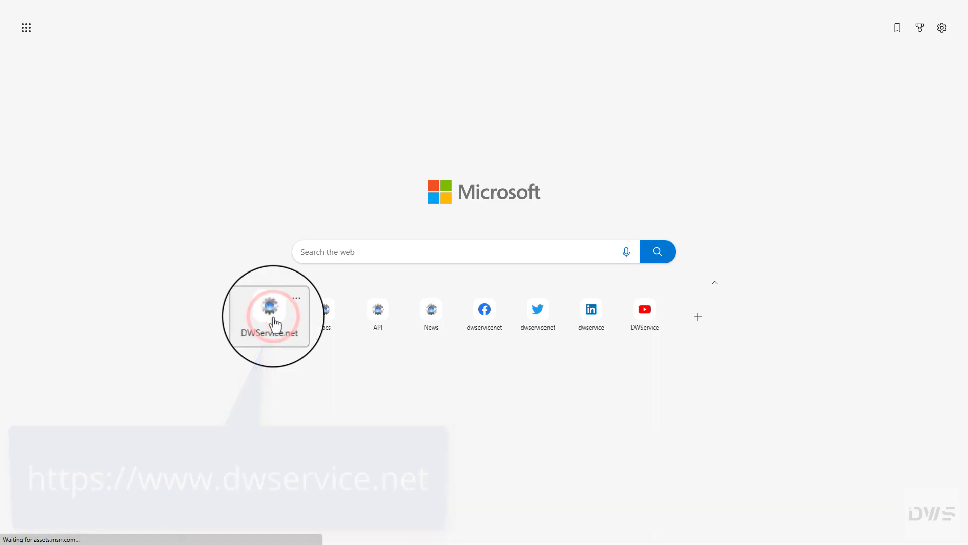
left_click(269, 312)
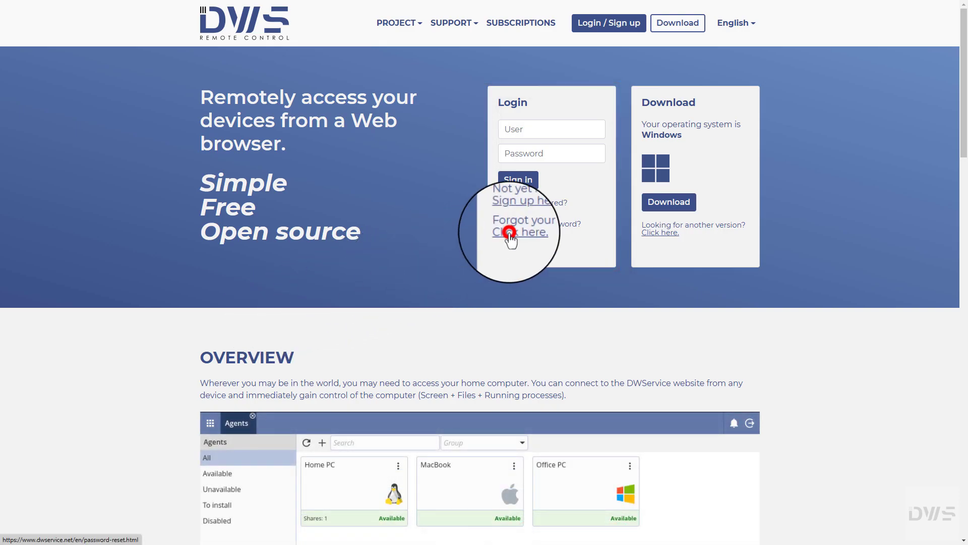
left_click(519, 232)
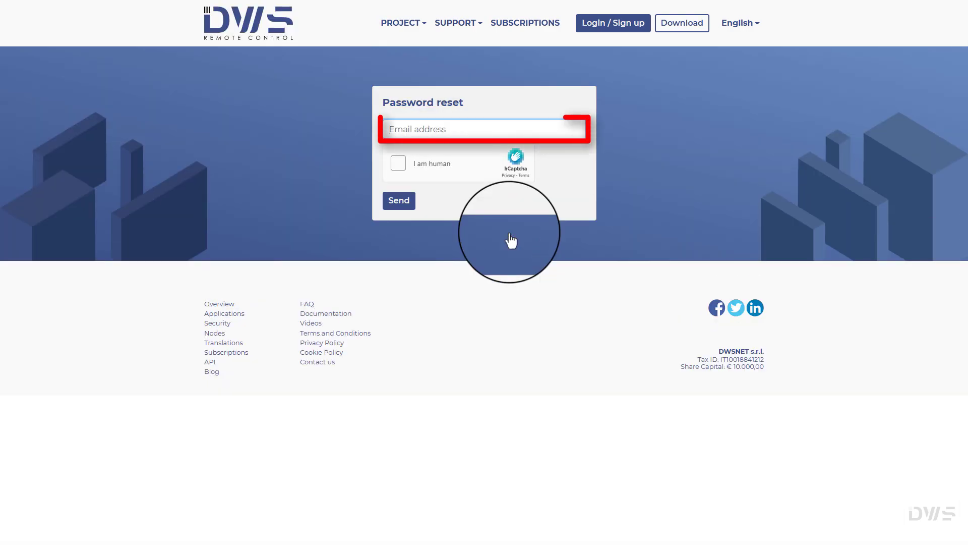
type("@dwservice.net")
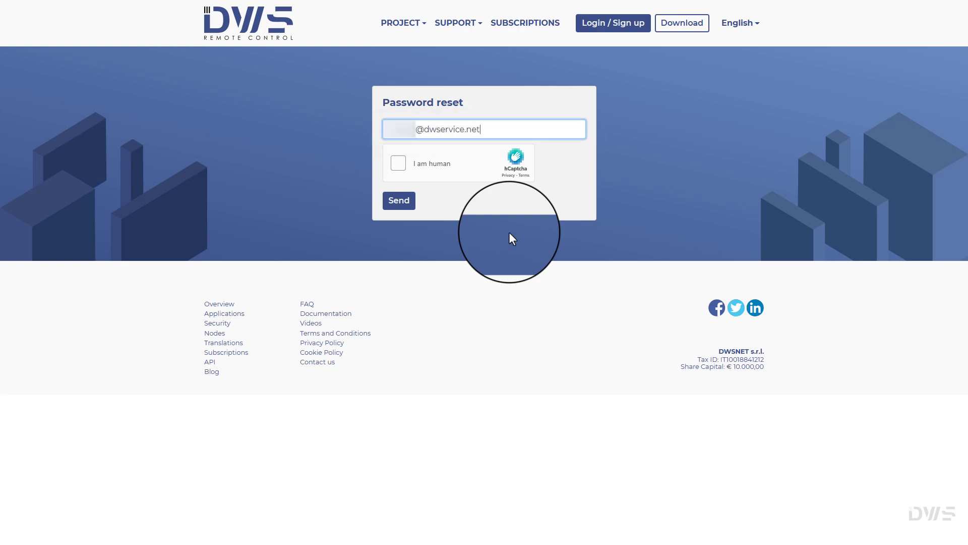
left_click(398, 162)
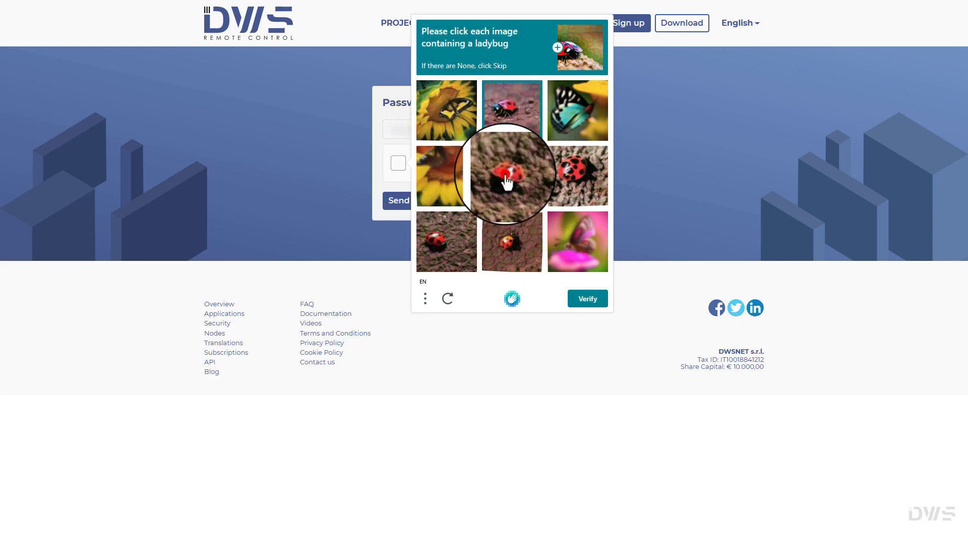
left_click(511, 175)
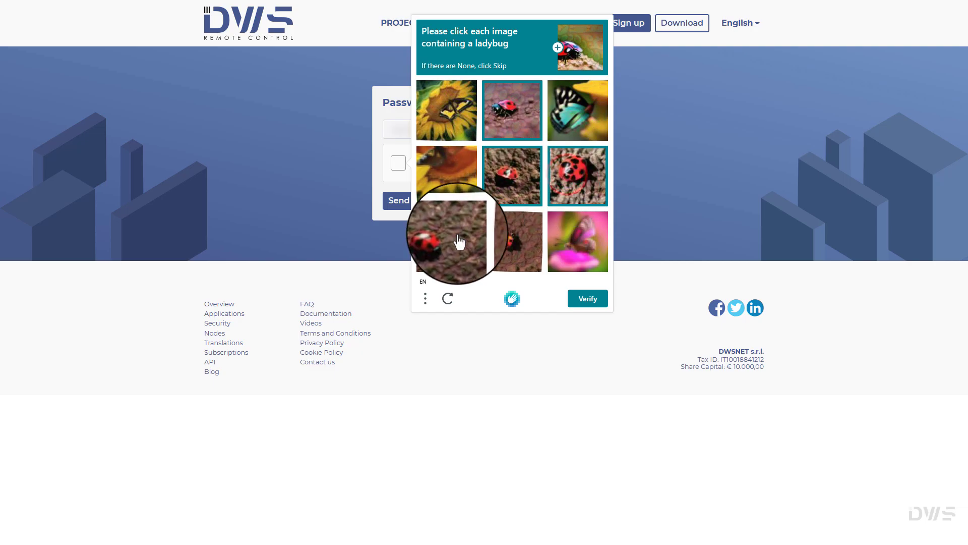
left_click(511, 241)
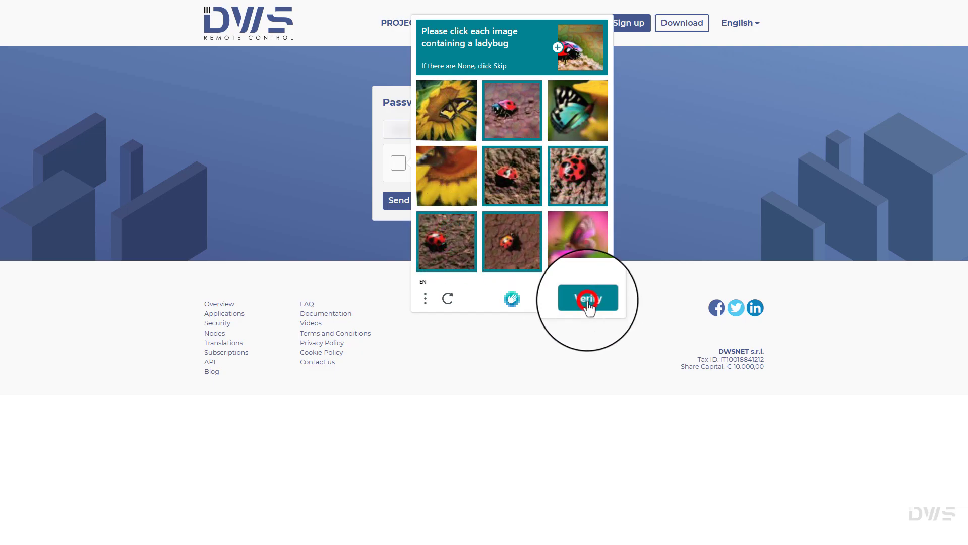
left_click(587, 298)
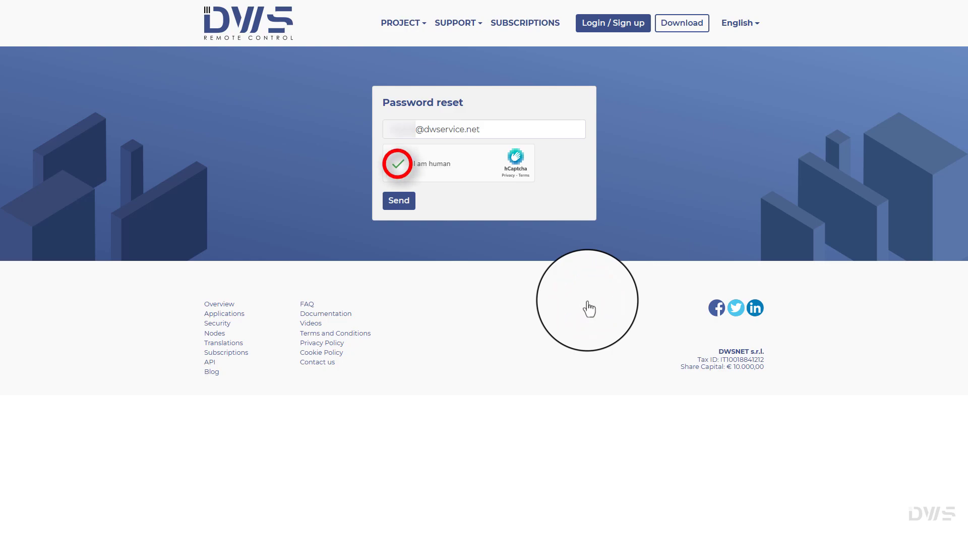
mouse_move(410, 215)
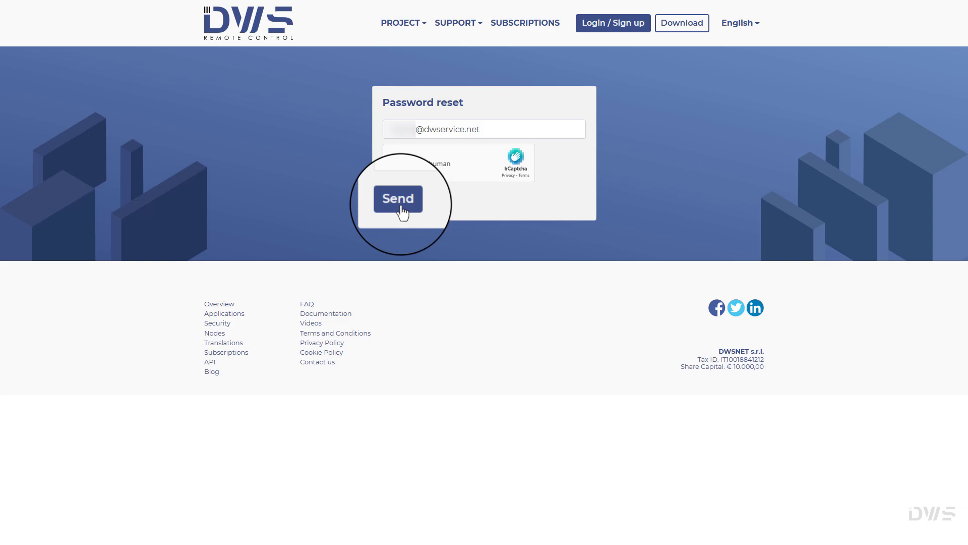
Send the password reset request so DWService asks for the emailed code
left_click(398, 199)
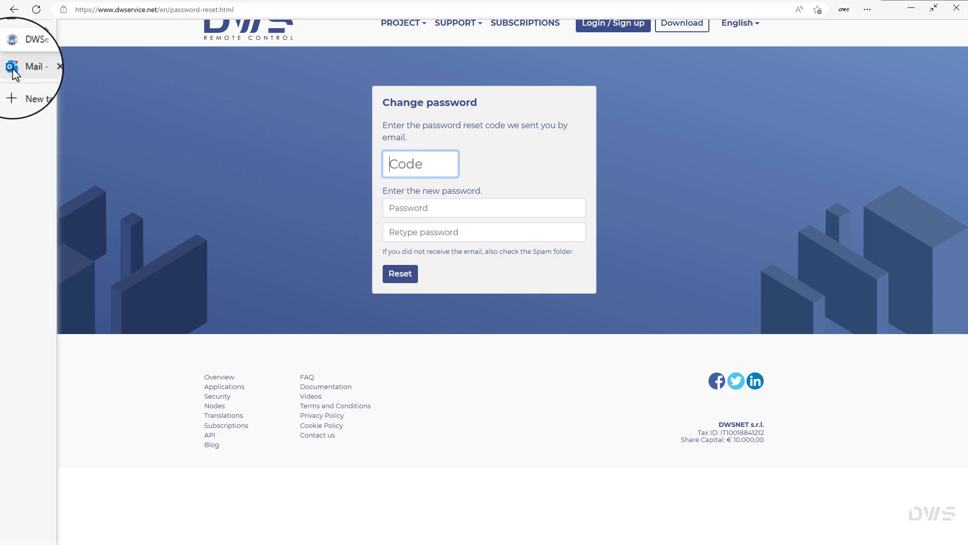
In Outlook, check Junk then Inbox and open the DWService password reset email
left_click(34, 67)
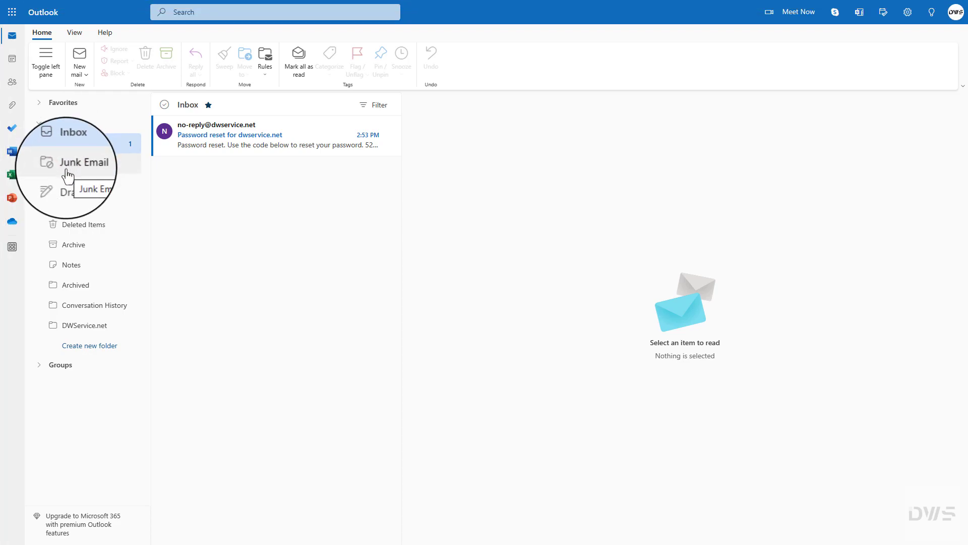
left_click(85, 162)
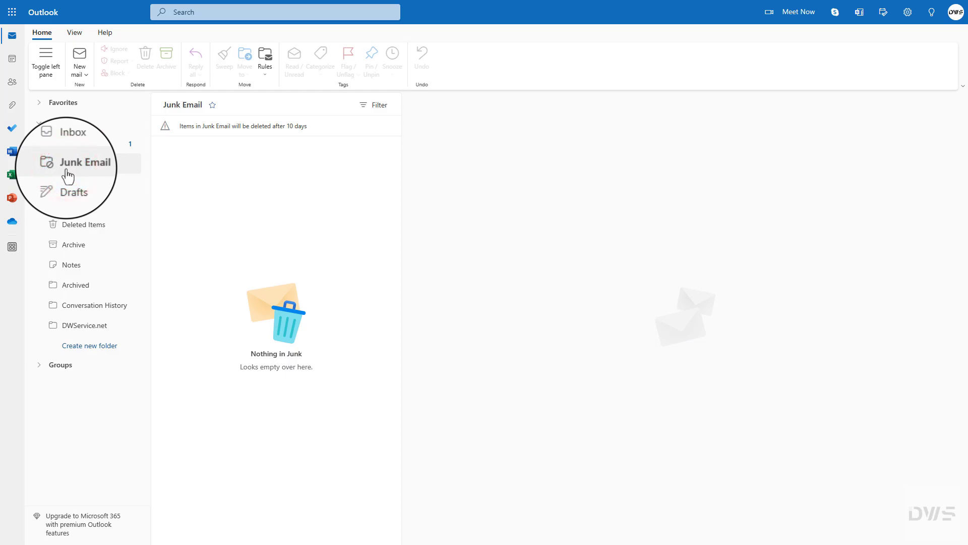
mouse_move(72, 143)
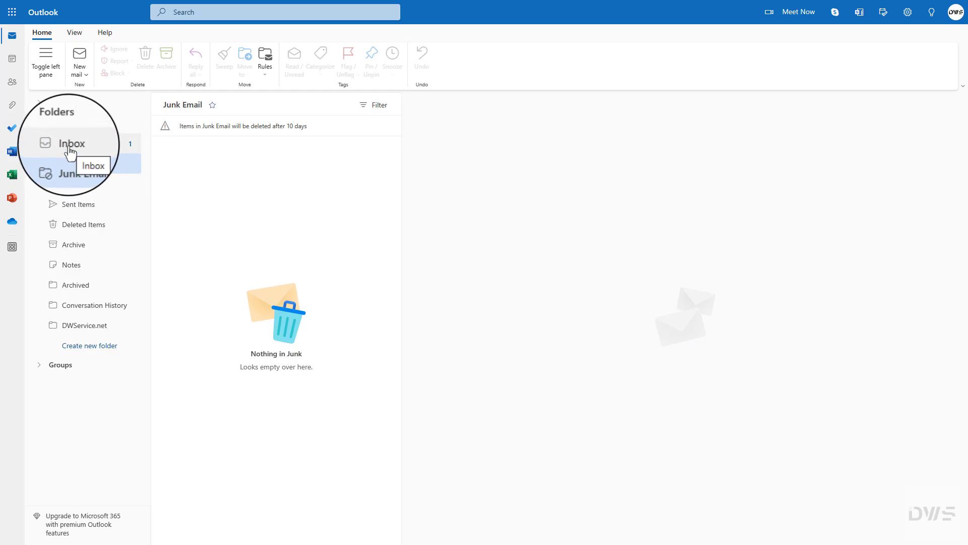
left_click(72, 143)
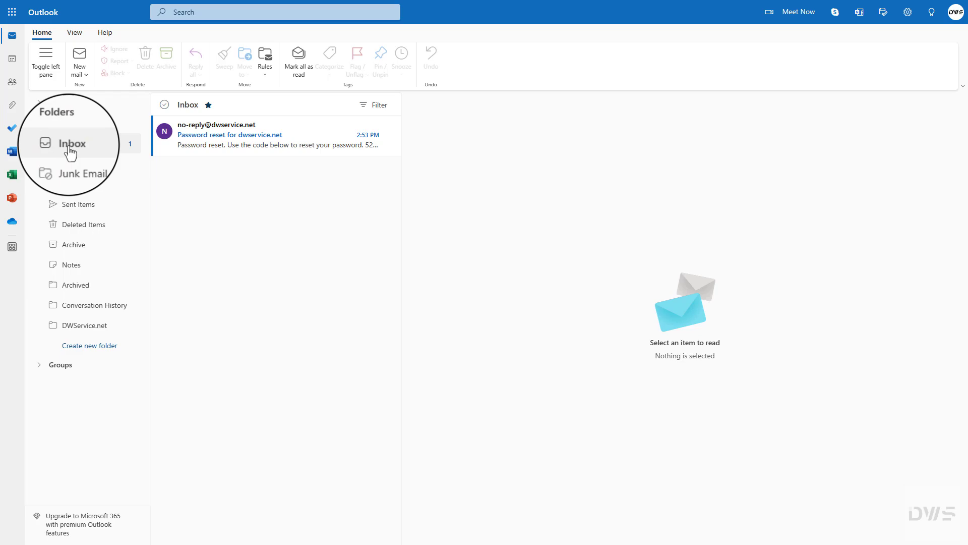
left_click(274, 135)
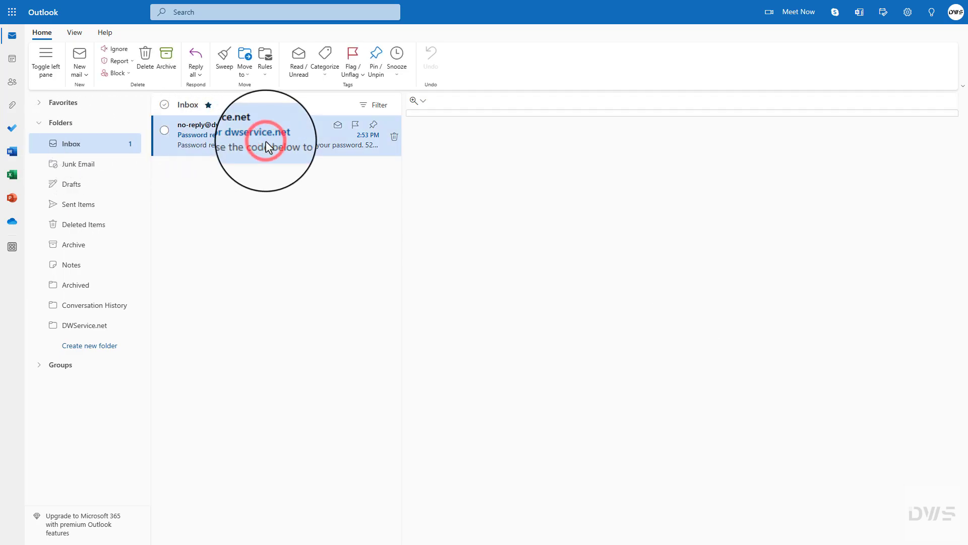
left_click(247, 136)
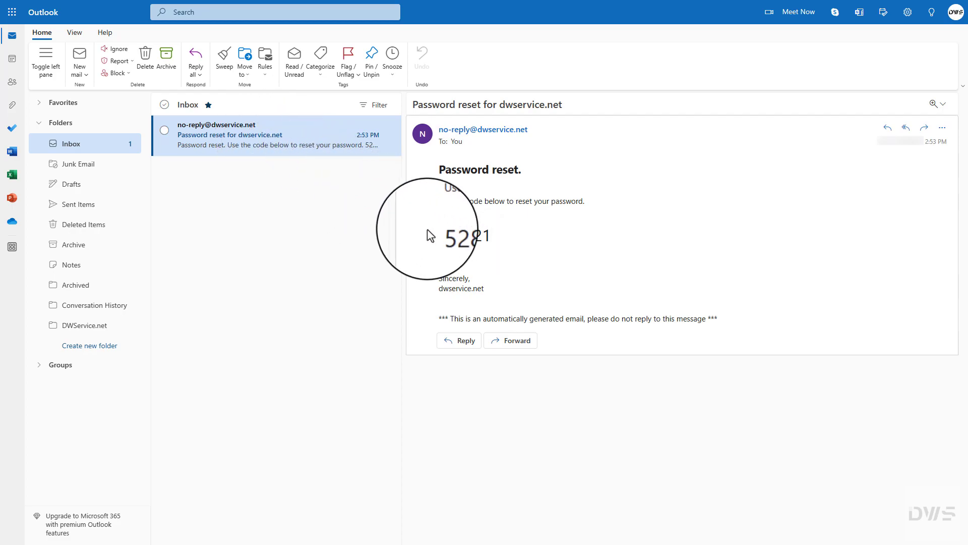
double_click(463, 237)
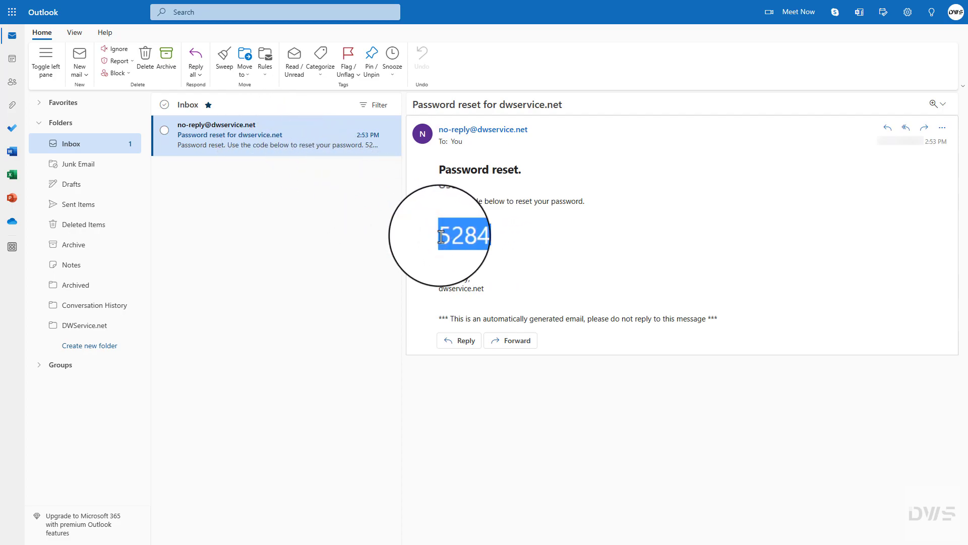
right_click(472, 235)
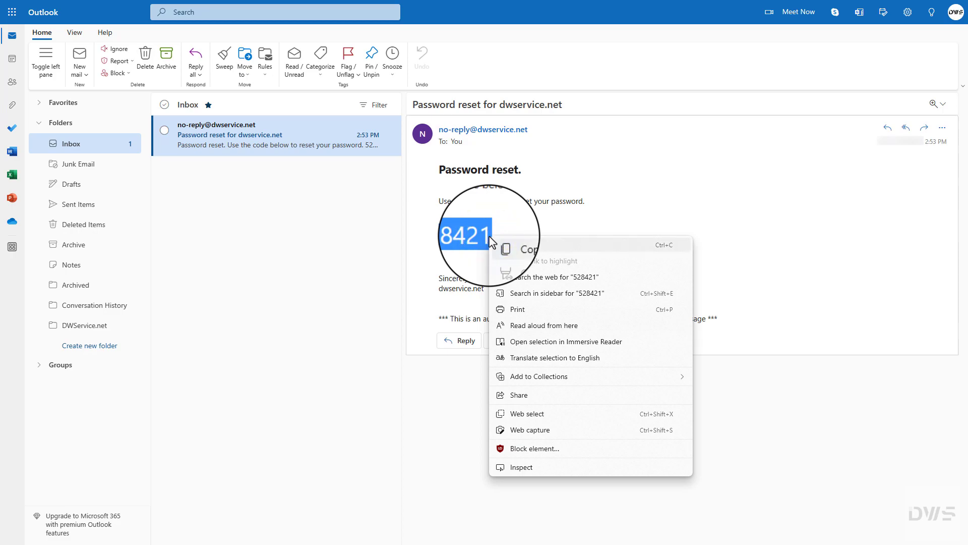
left_click(525, 249)
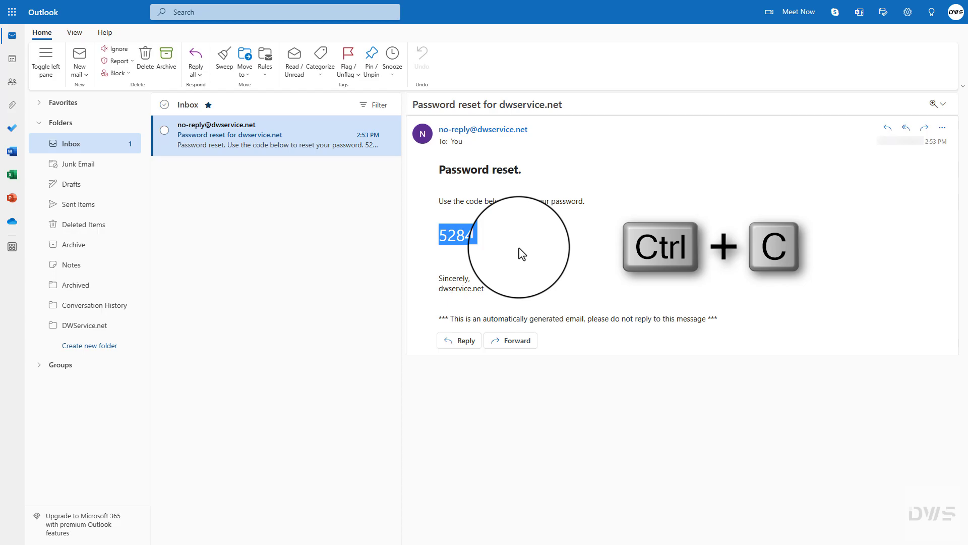
key("ctrl+c")
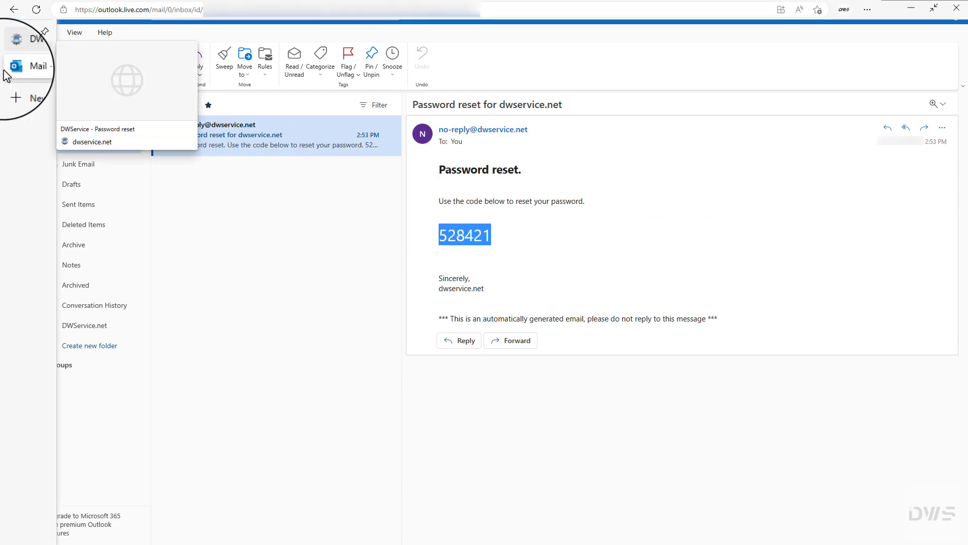
left_click(27, 49)
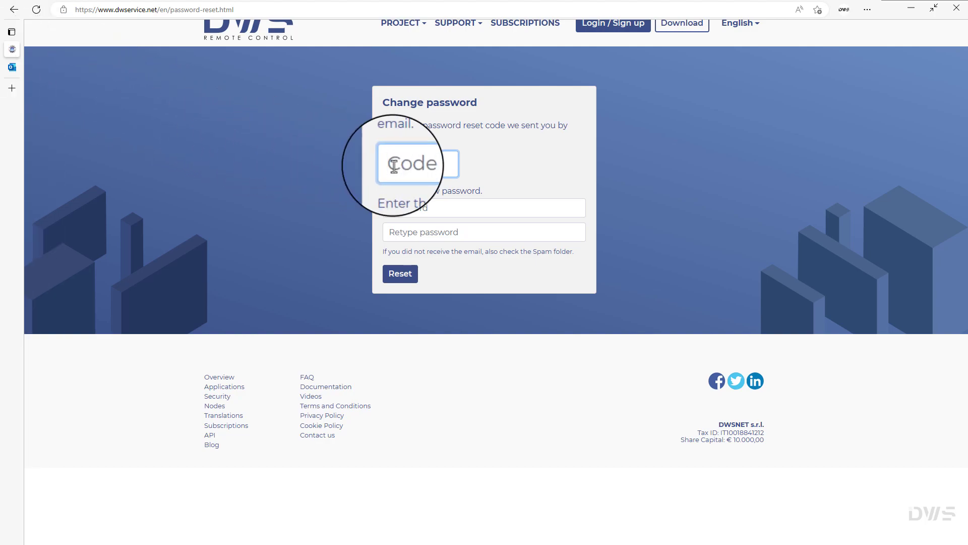
right_click(408, 165)
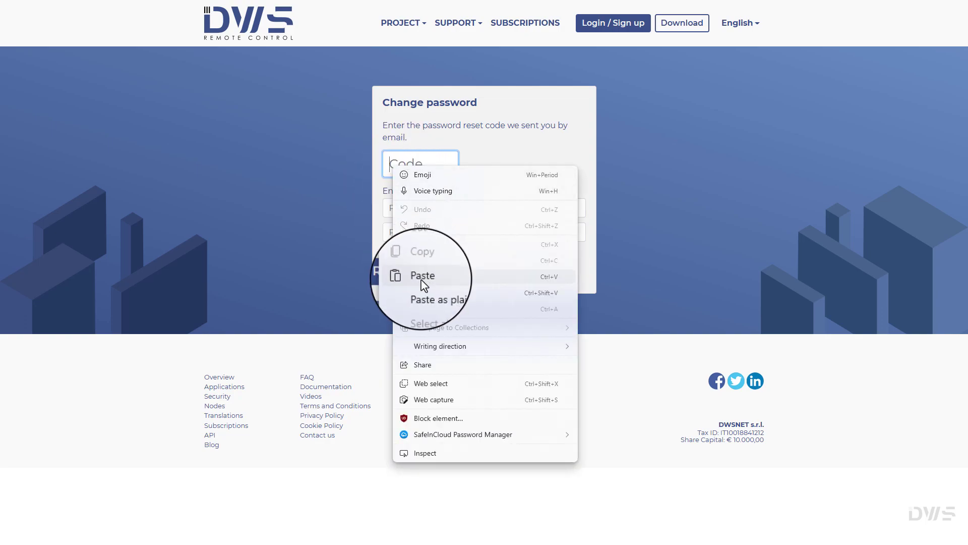
left_click(422, 275)
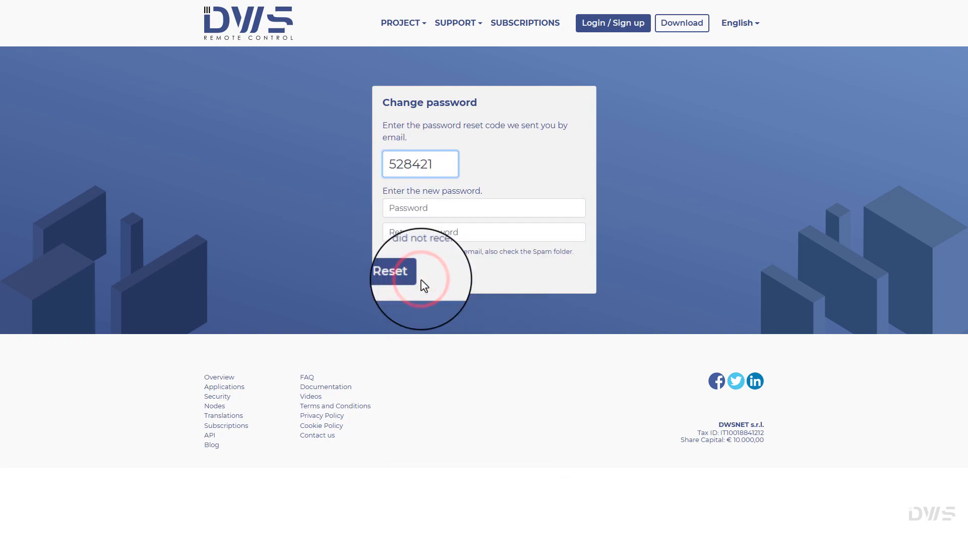
key("ctrl+v")
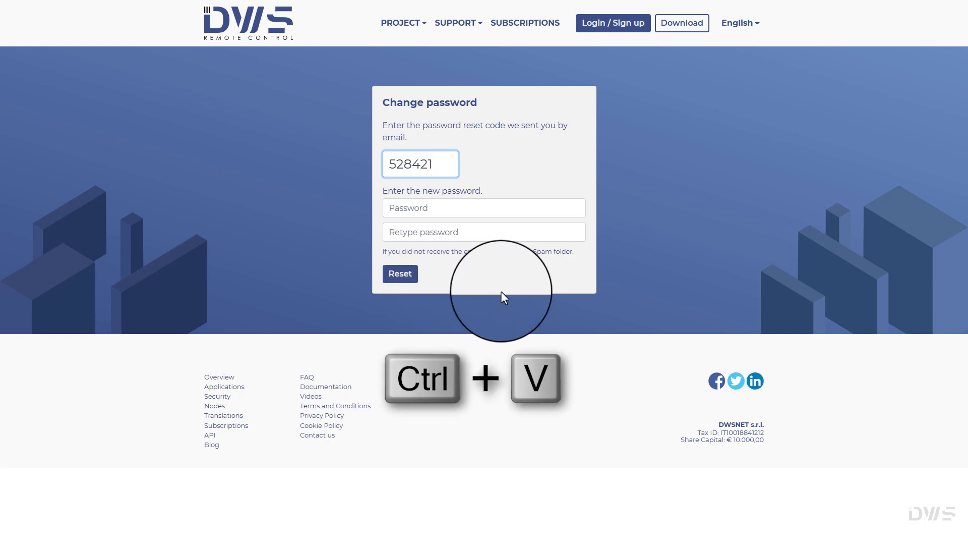
key("ctrl+v")
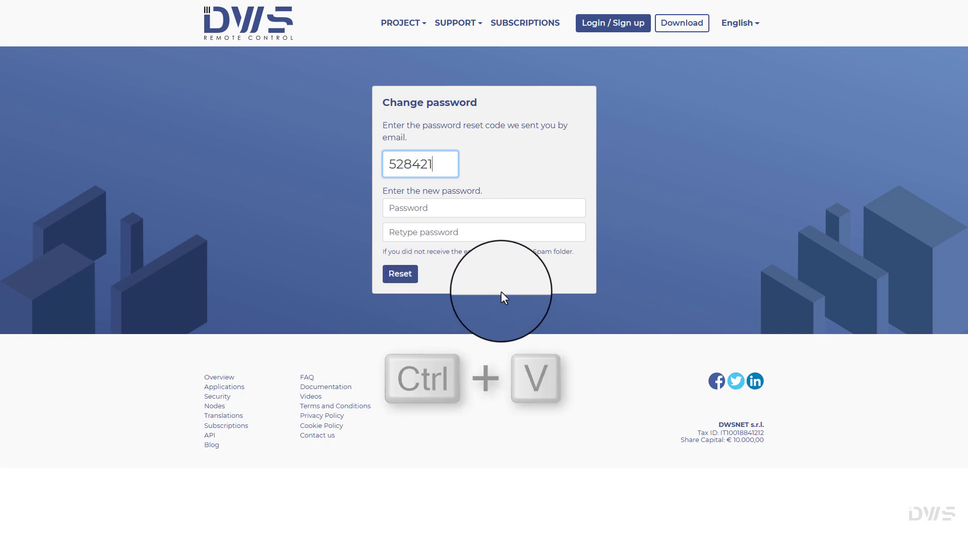
left_click(483, 207)
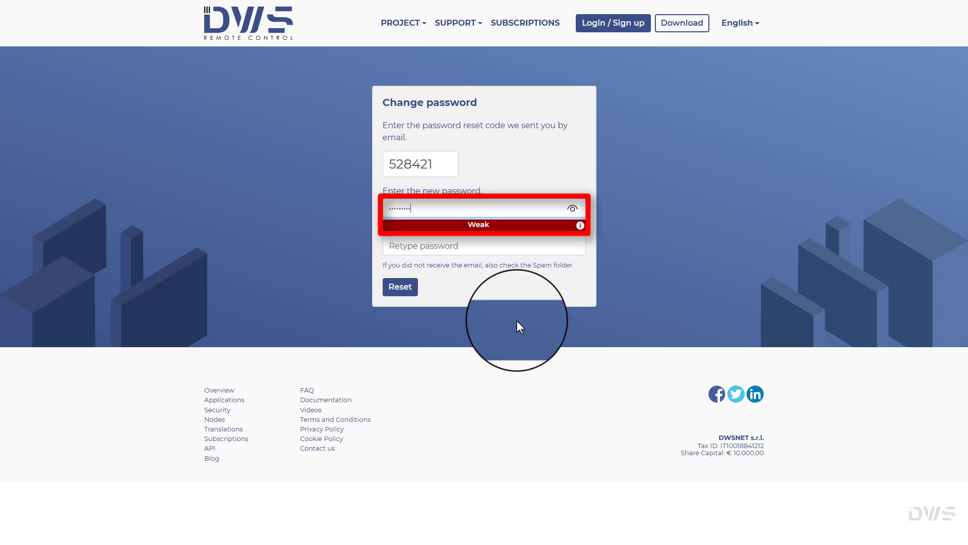
Enter and retype a strong new password, then complete the reset
type("•")
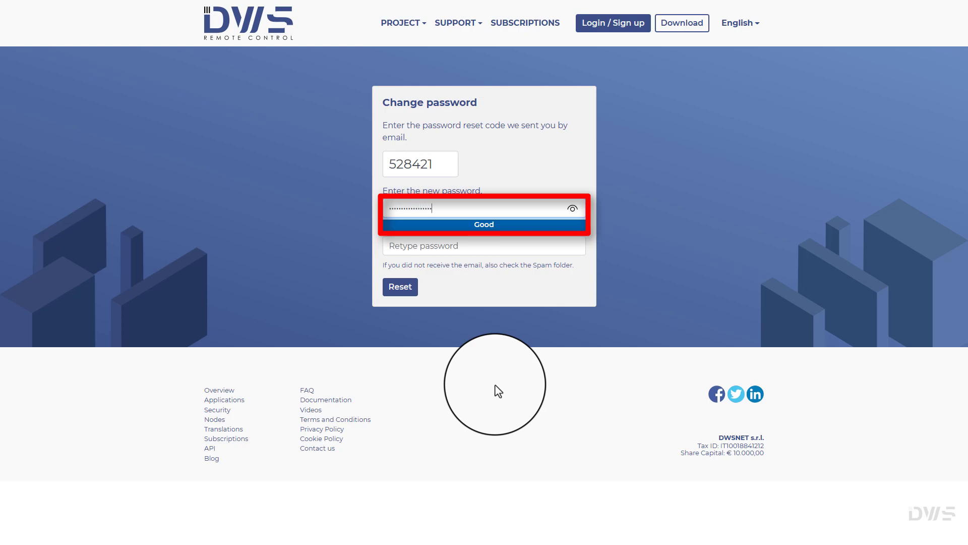
type("a")
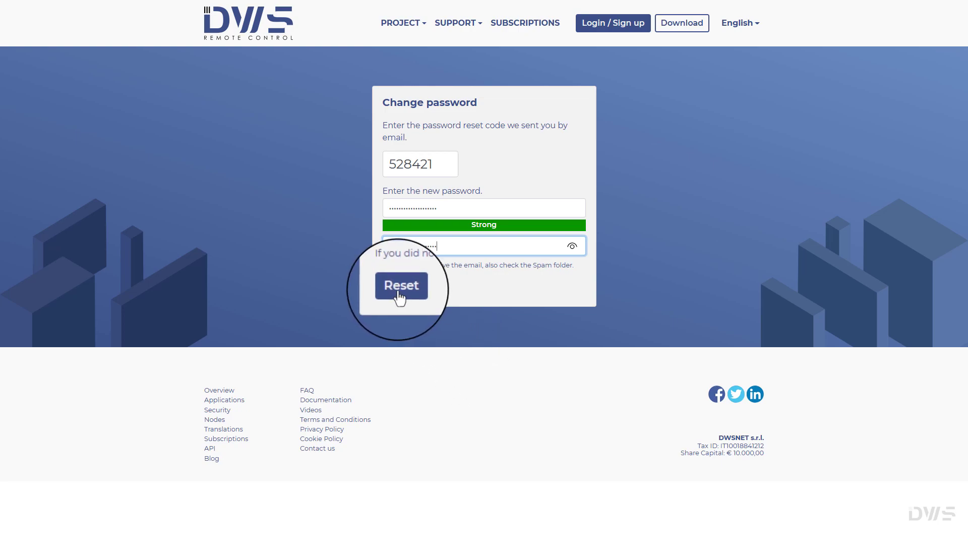
left_click(401, 286)
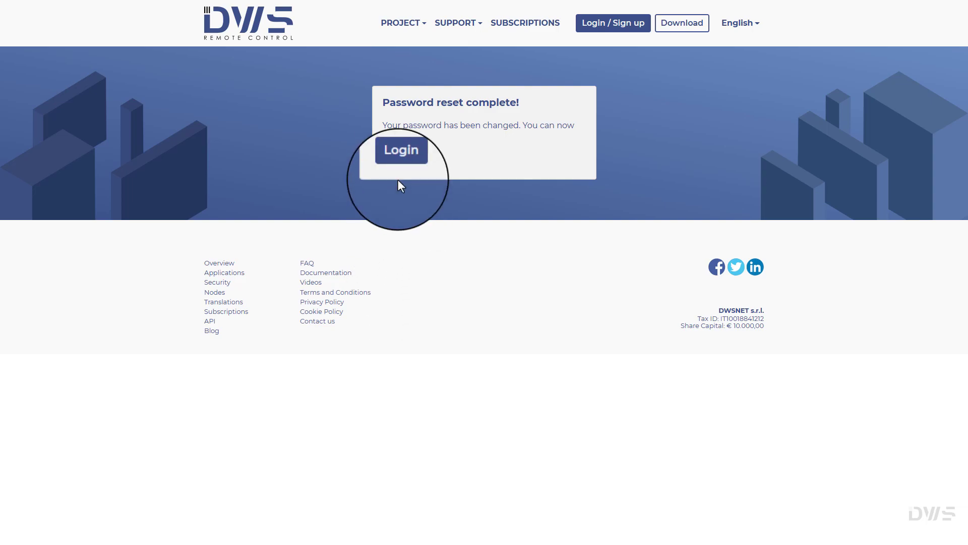
Sign in with the new password and reach the dashboard with Agents, Shares and Contacts
left_click(401, 149)
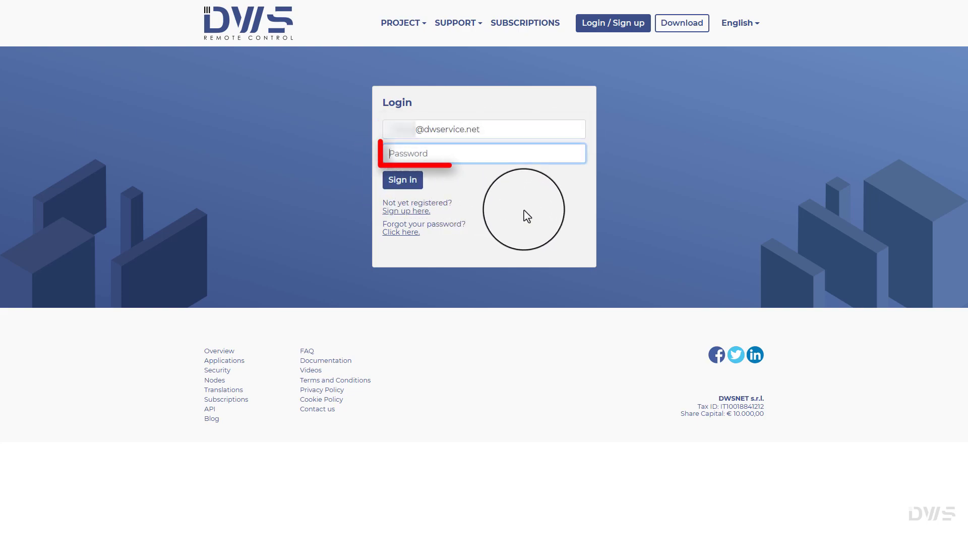
type("password")
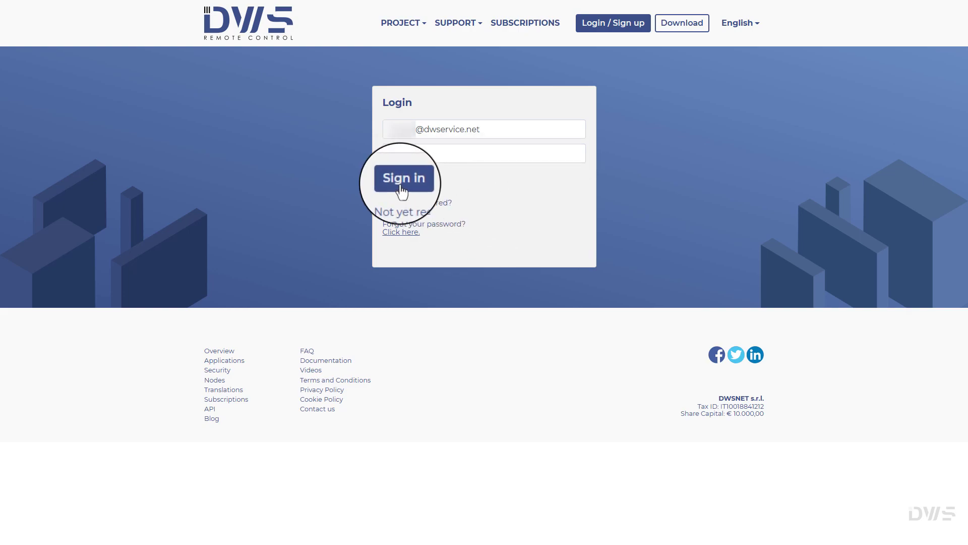
left_click(403, 178)
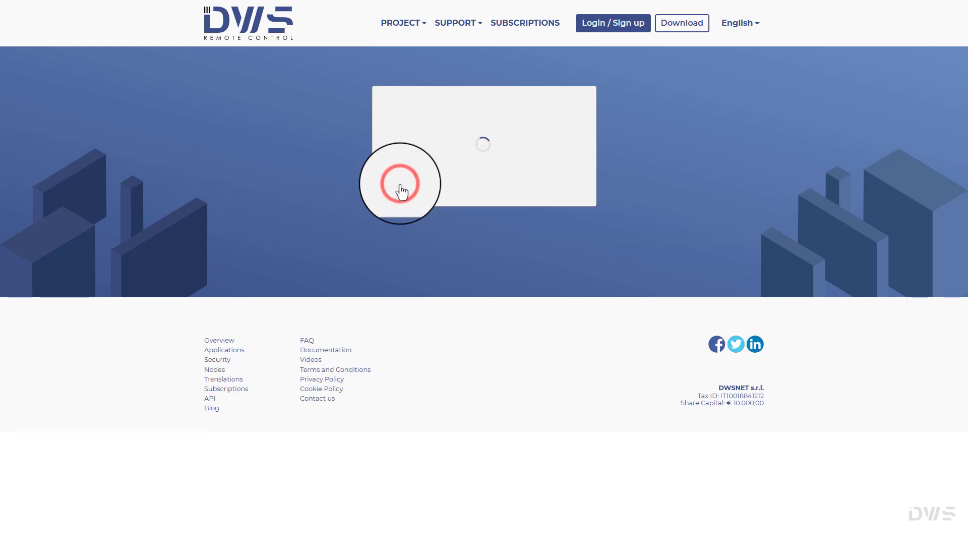
left_click(400, 183)
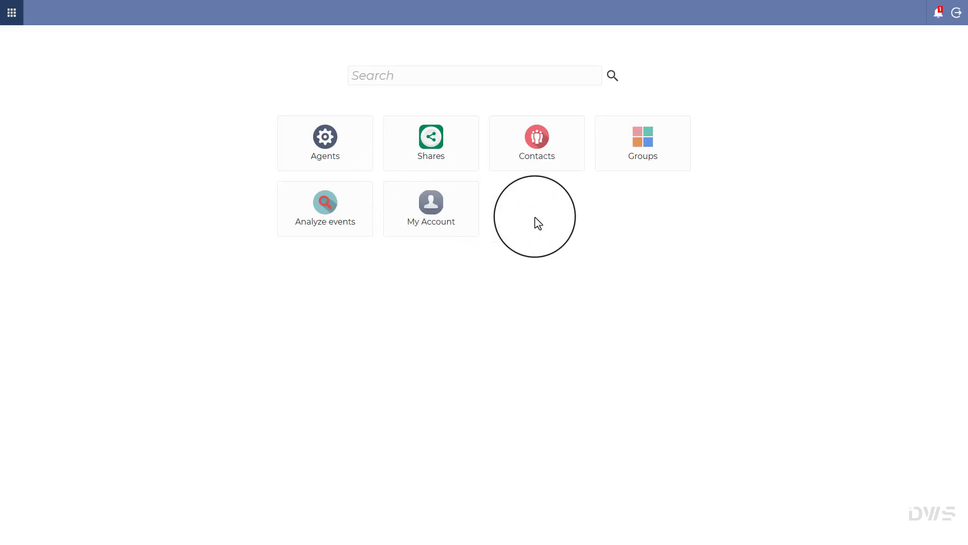